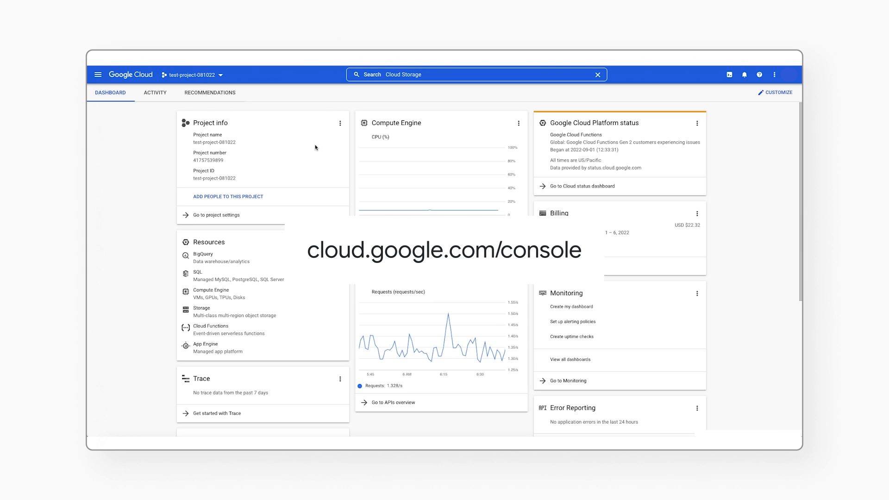
mouse_move(744, 74)
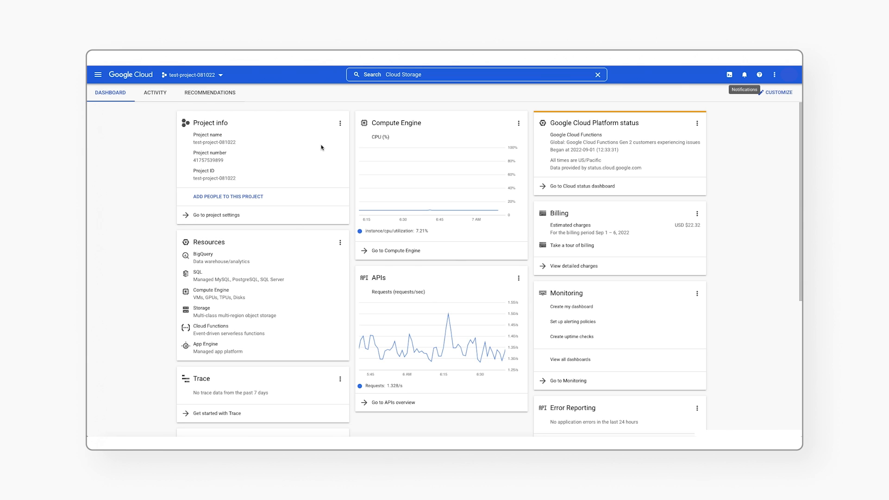
mouse_move(255, 106)
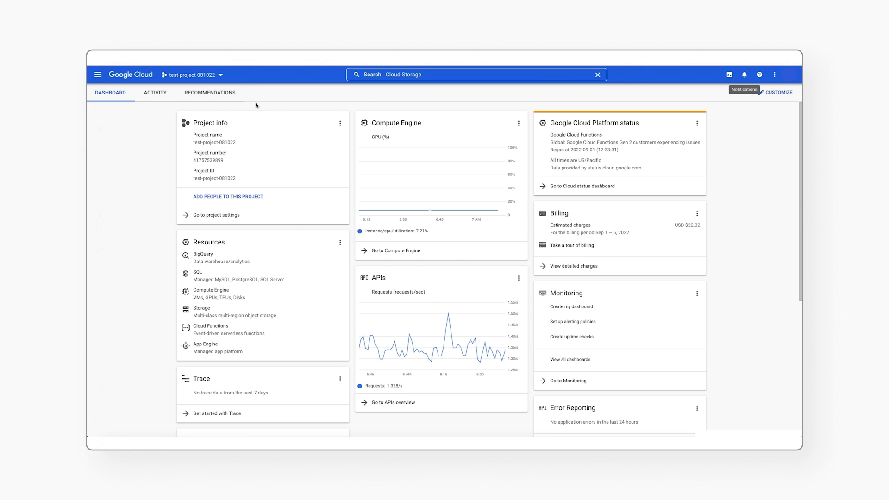
- Navigate from the project dashboard to Compliance > Assured Workloads
click(193, 74)
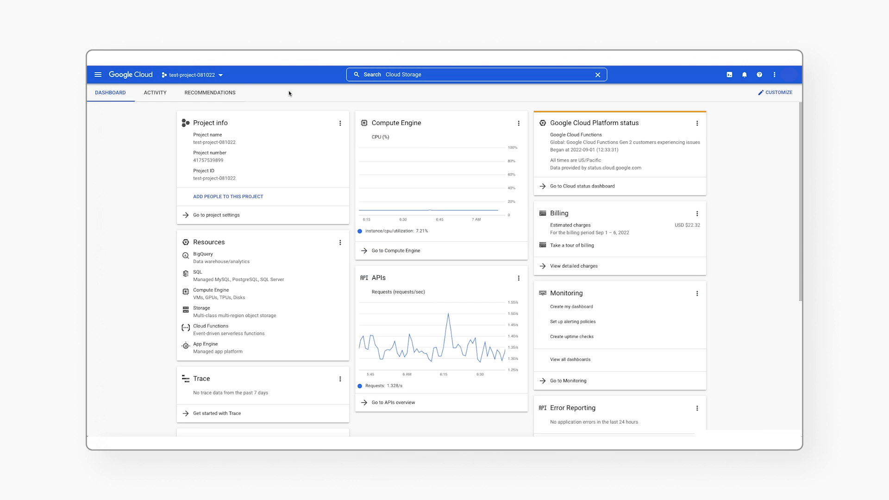
click(97, 74)
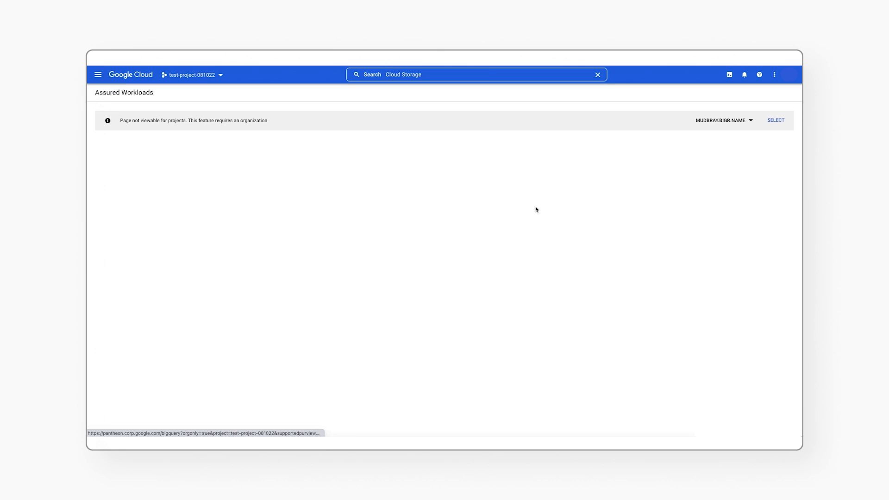
- Select the organization from the banner to list its Assured Workloads folders
click(775, 119)
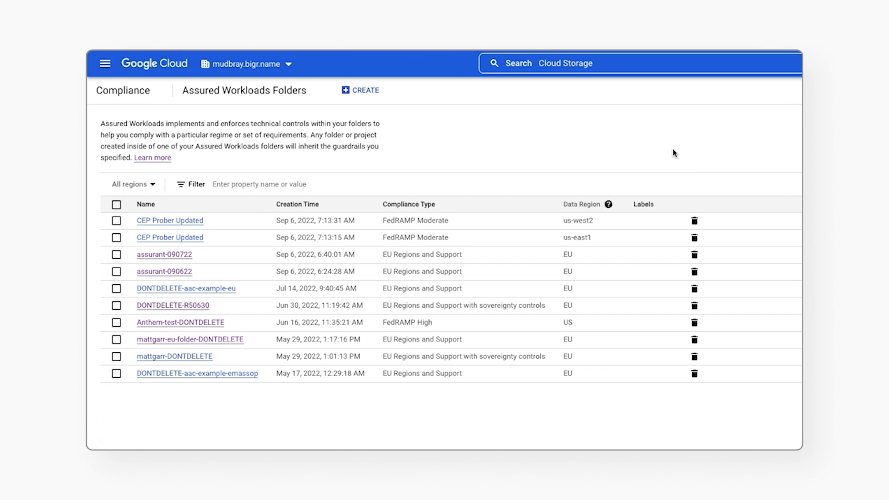
mouse_move(672, 154)
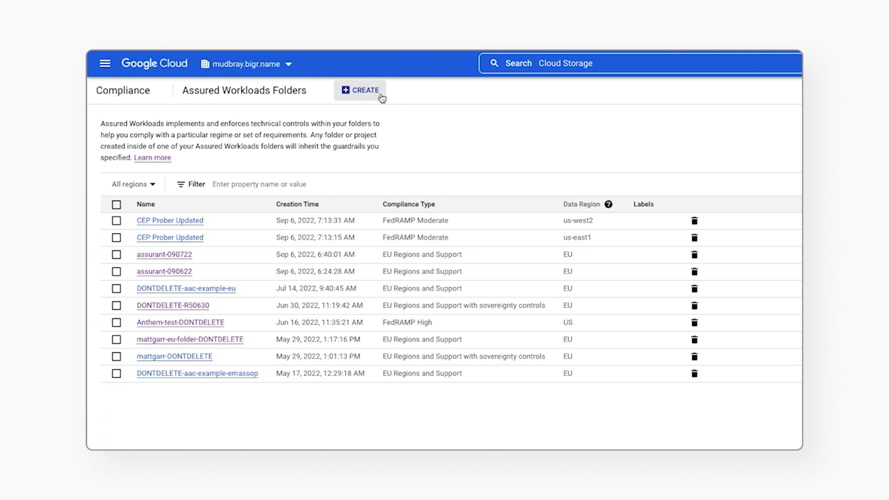
- Start a new Assured Workloads folder with EU jurisdiction and continue to compliance type
click(359, 90)
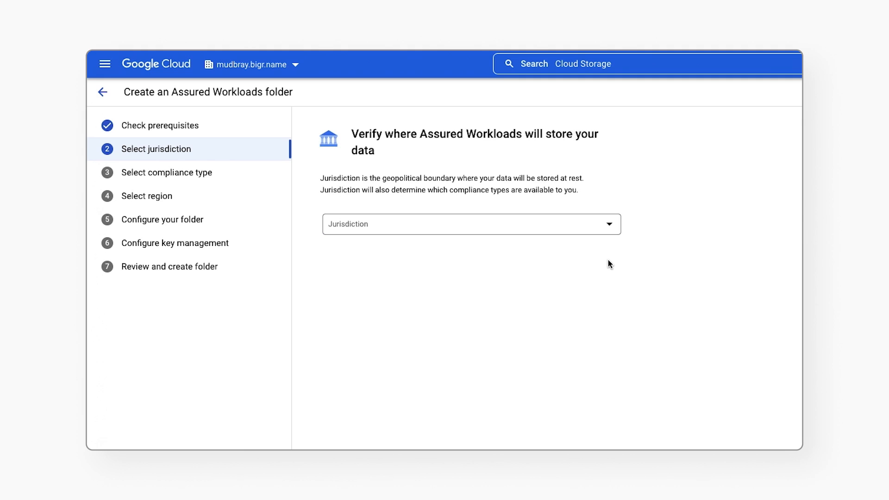
click(470, 223)
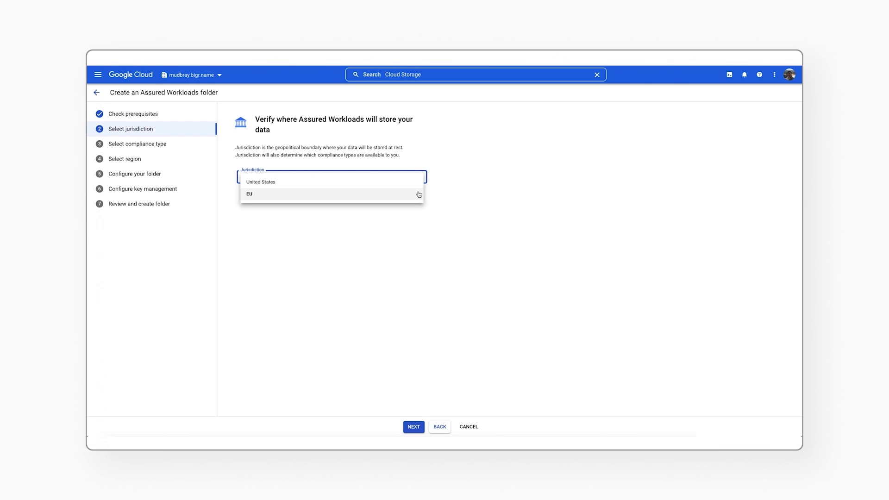
click(249, 193)
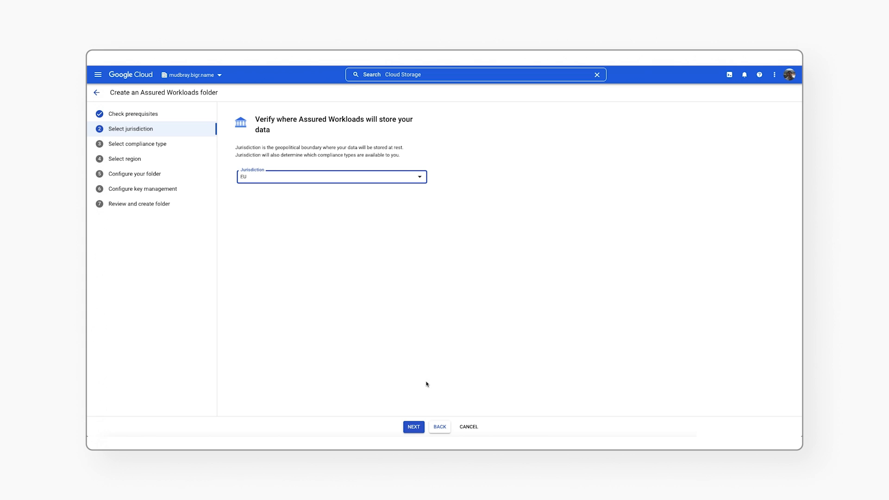
click(413, 425)
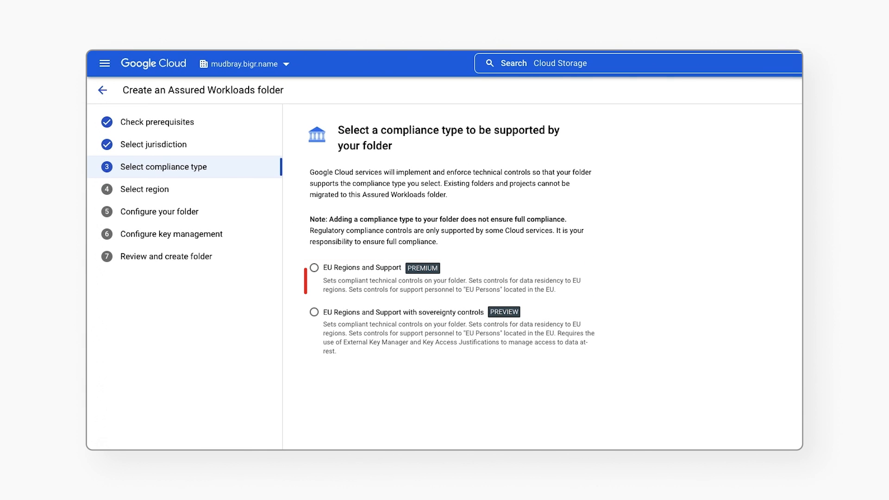
- Choose EU Regions and Support as the compliance type and continue to region selection
click(313, 312)
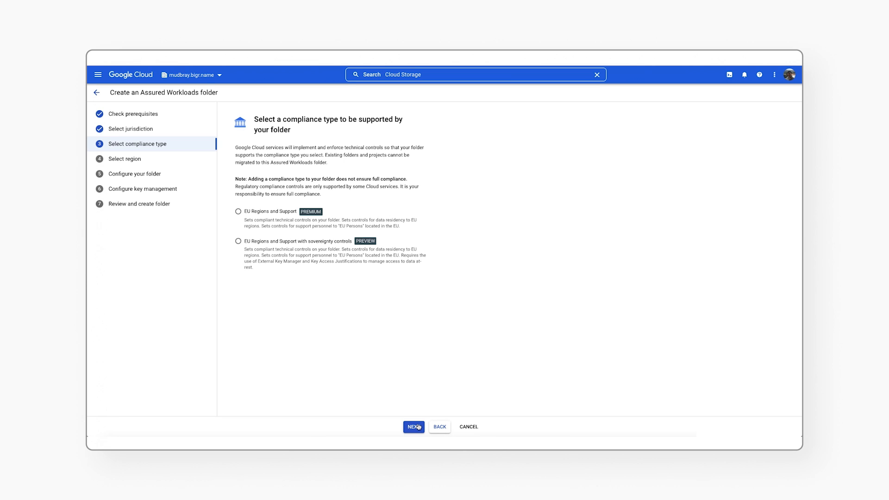
click(238, 211)
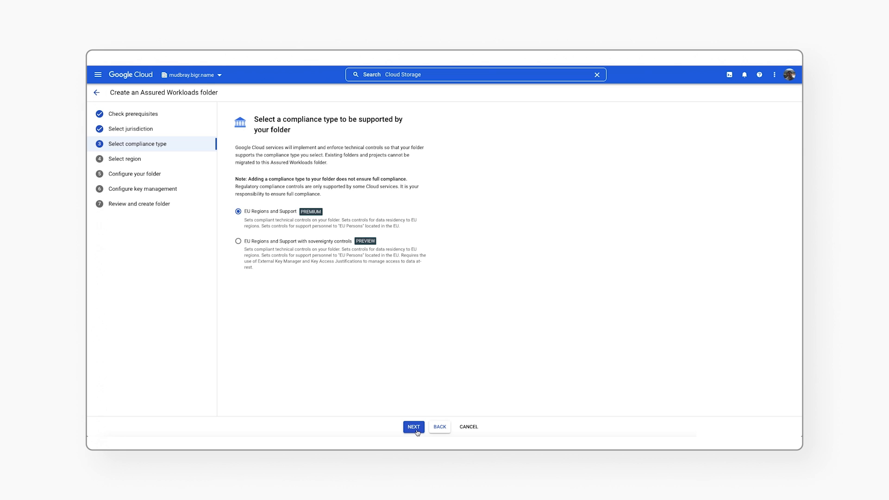
click(413, 426)
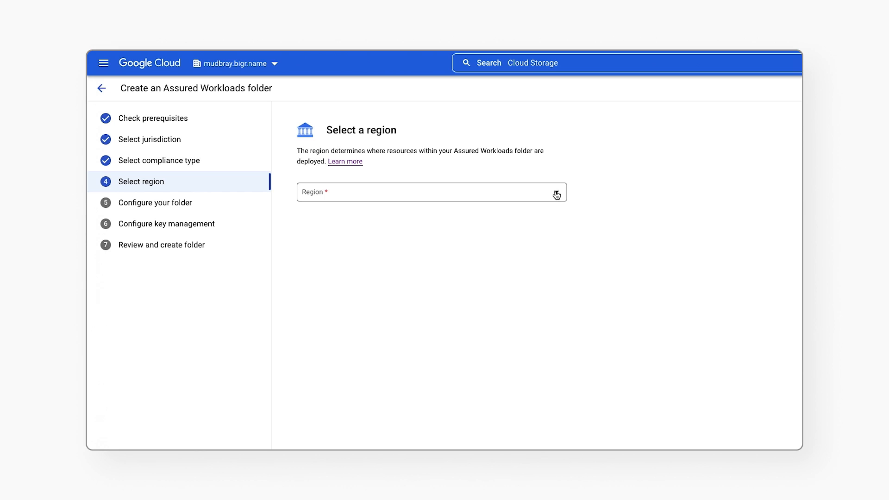
- Set the folder's region to EU and continue to folder configuration
click(430, 191)
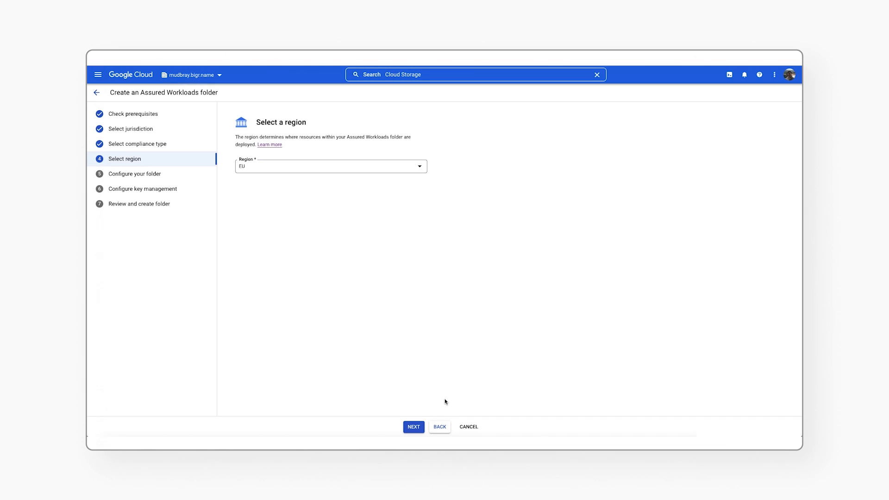
mouse_move(425, 419)
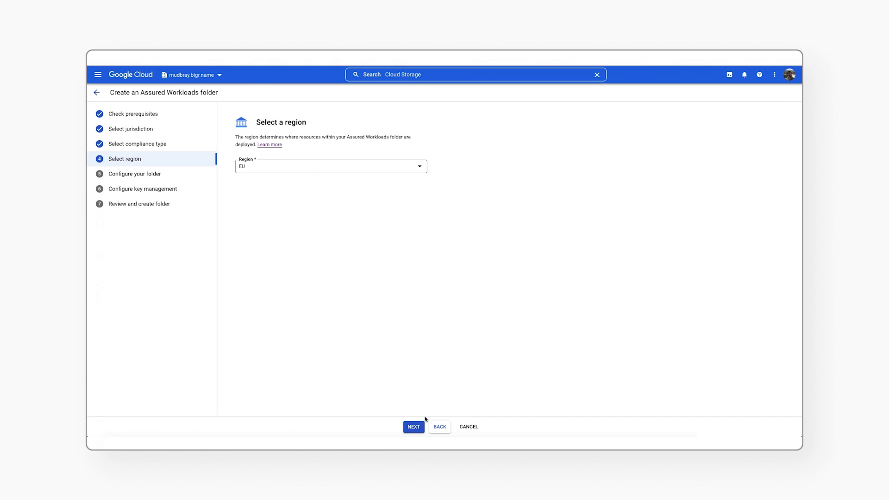
click(413, 426)
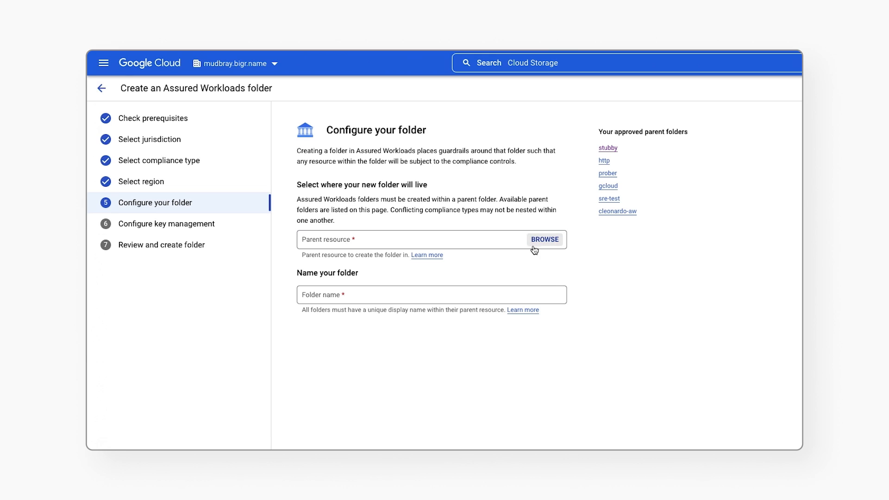
- Make stubby the parent, name the folder assurant-090922, and continue to key management
click(544, 238)
text(stubby)
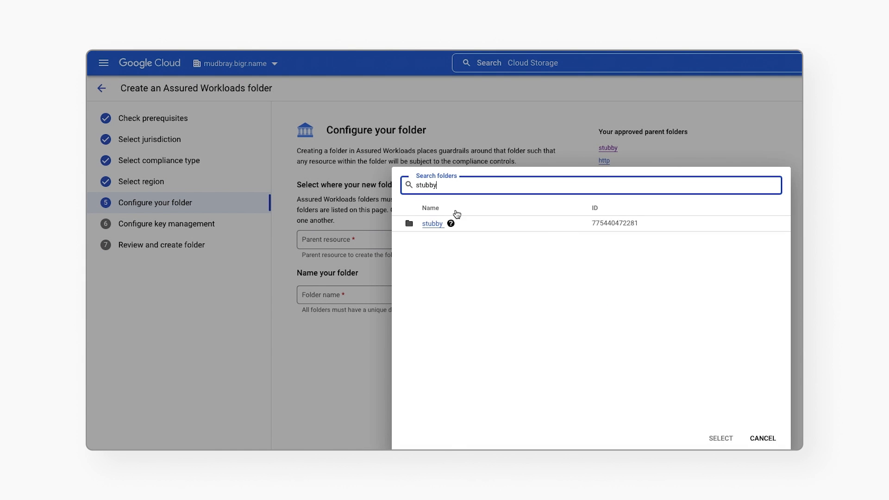
click(432, 223)
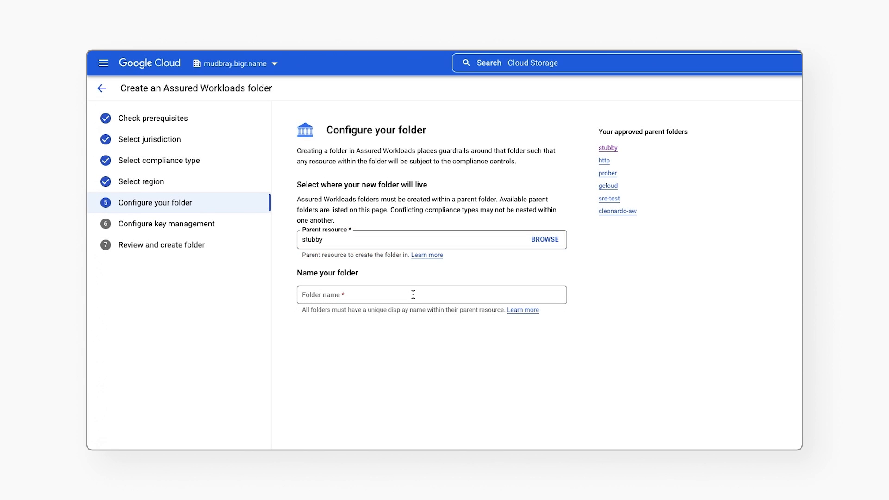
text(a)
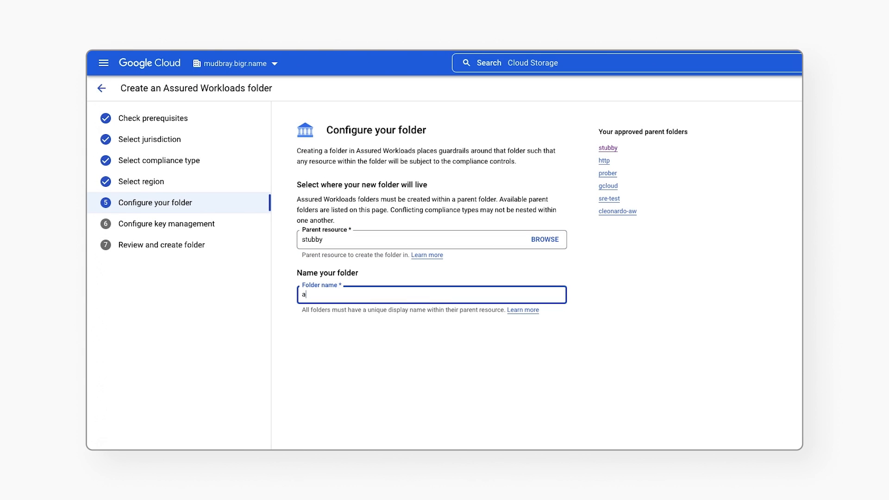
text(ssurant-090922)
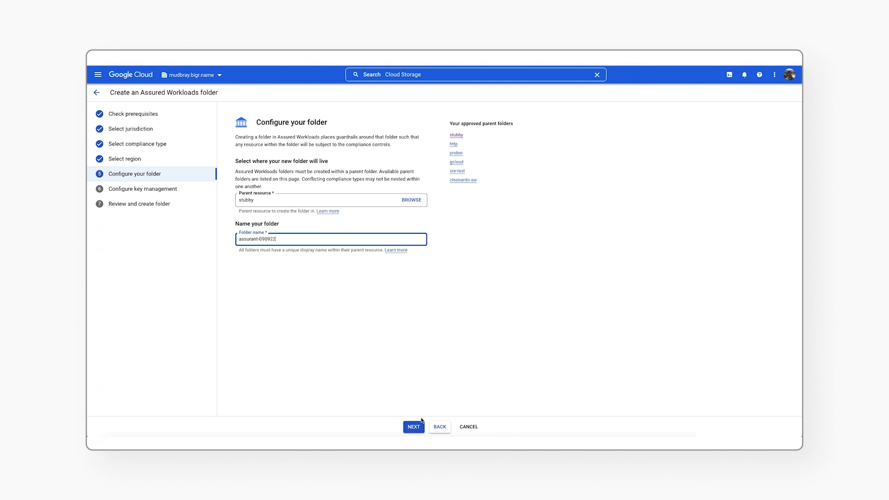
click(413, 425)
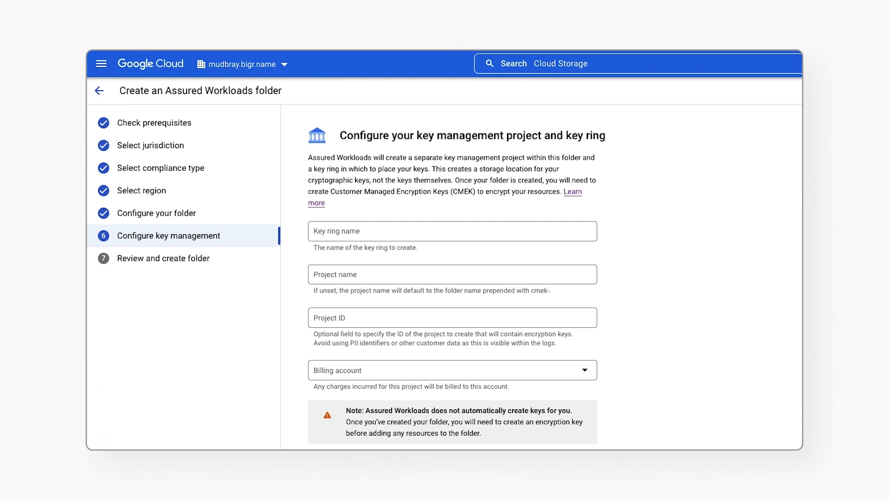
mouse_move(508, 304)
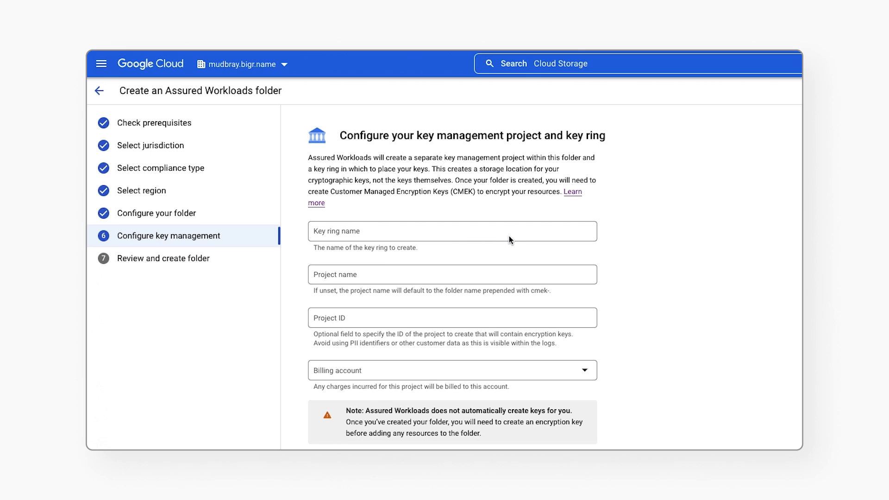
- Name the key ring mykeyring with My Billing Account and continue to review
text(m)
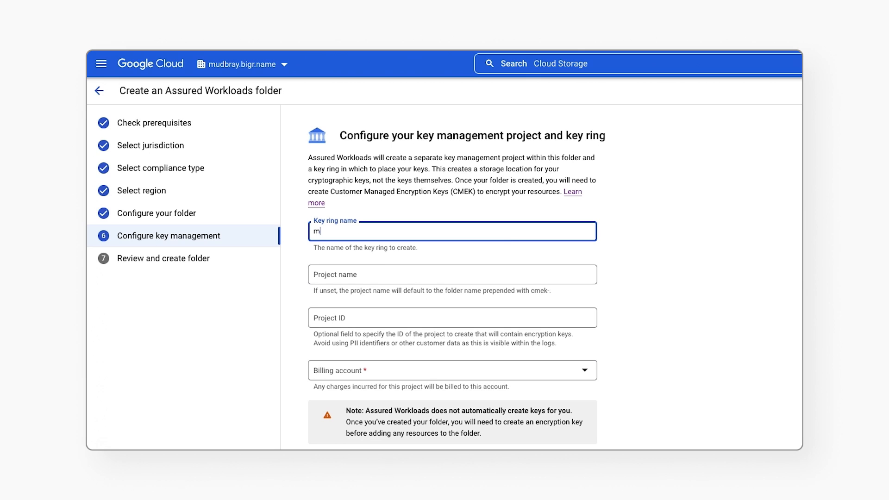
text(ykeyring)
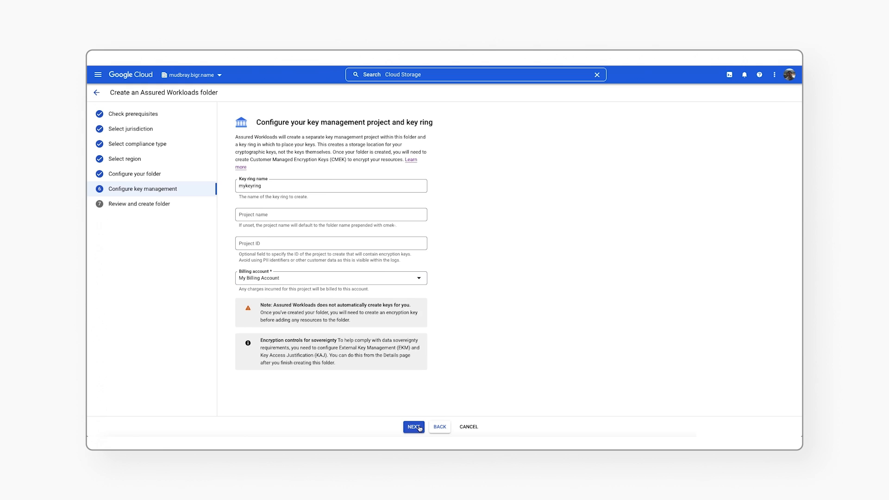
click(413, 426)
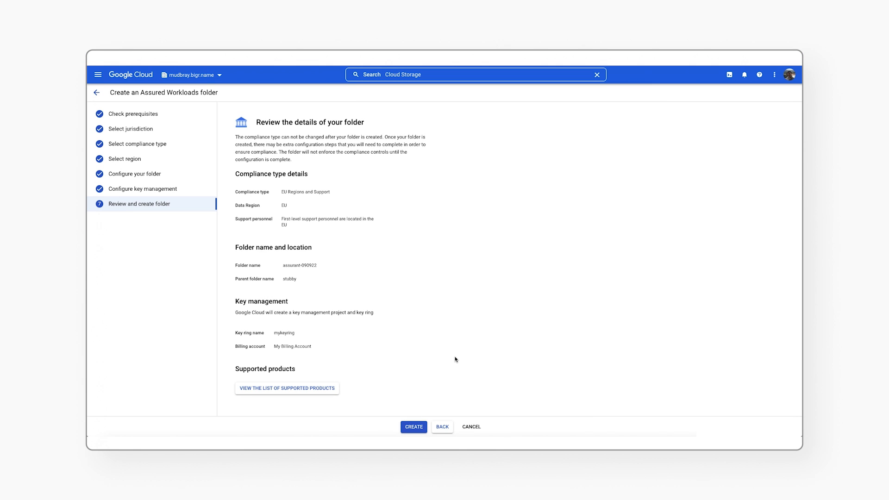
- Create the assurant-090922 folder so it tops the Assured Workloads folders list
click(413, 425)
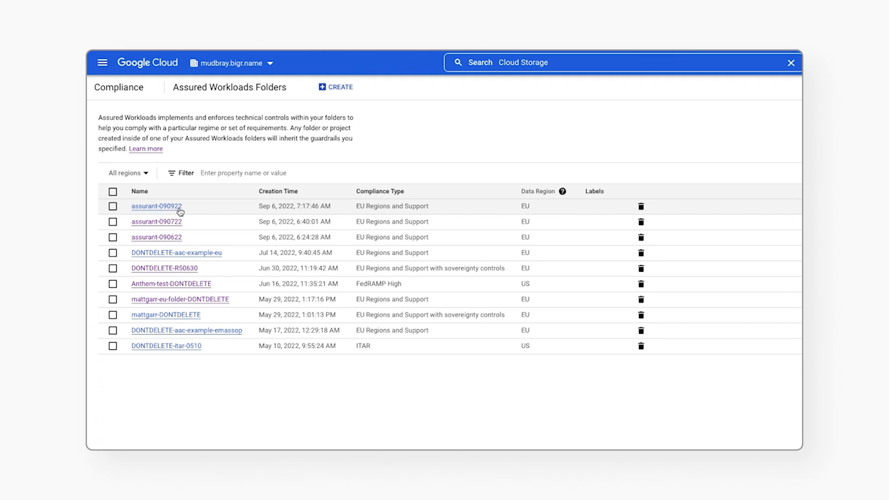
- View assurant-090922's details with its EU compliance settings and encryption project
click(157, 206)
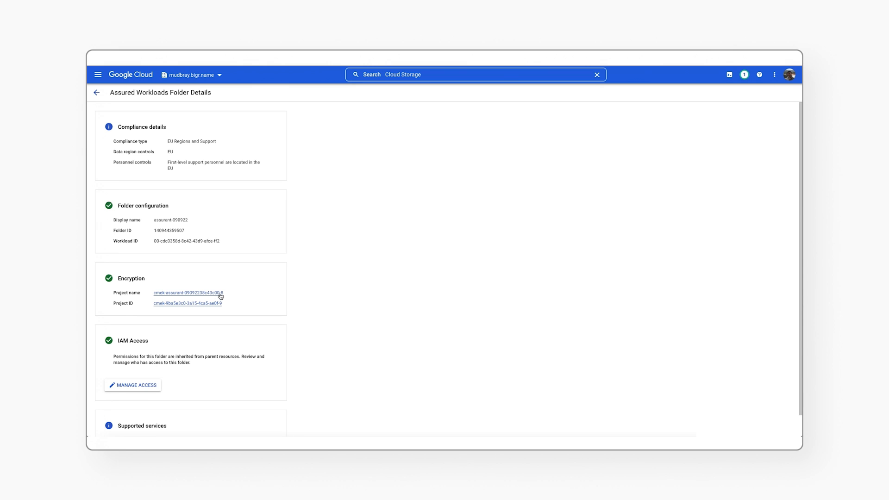
- Enter the cmek-assurant encryption project, acknowledging its compliance agreement to reach the dashboard
click(188, 293)
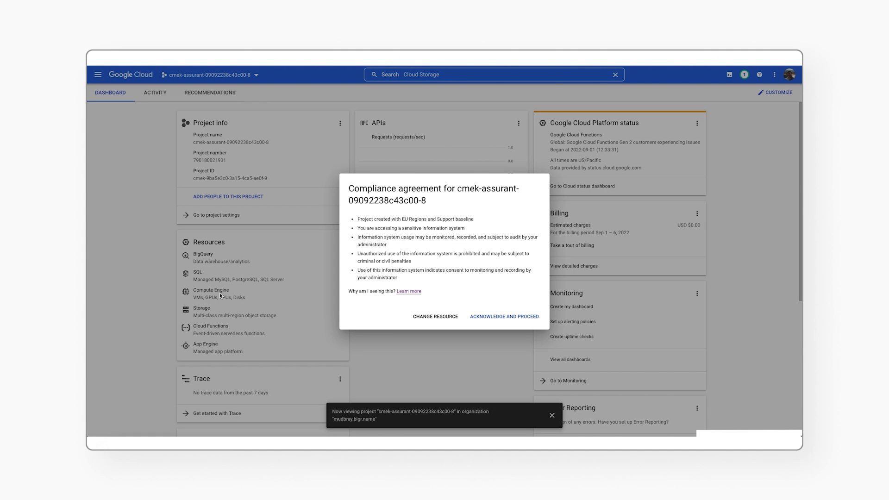
mouse_move(506, 295)
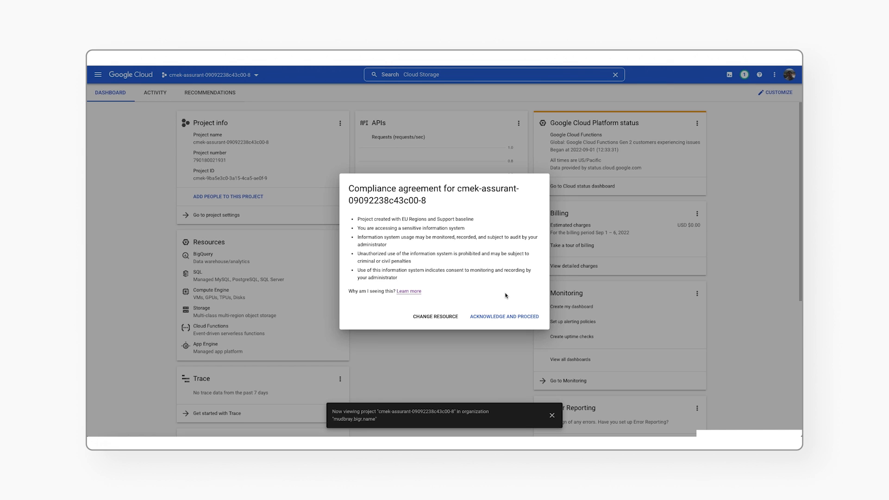
mouse_move(505, 299)
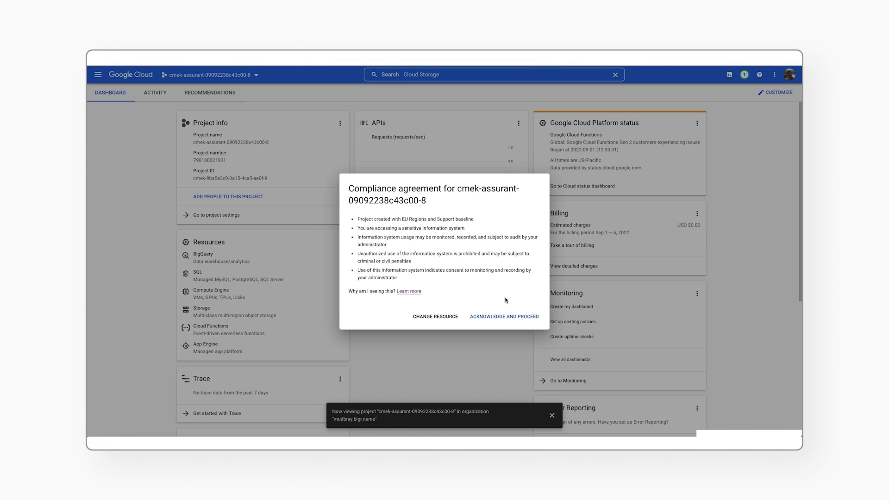
click(503, 316)
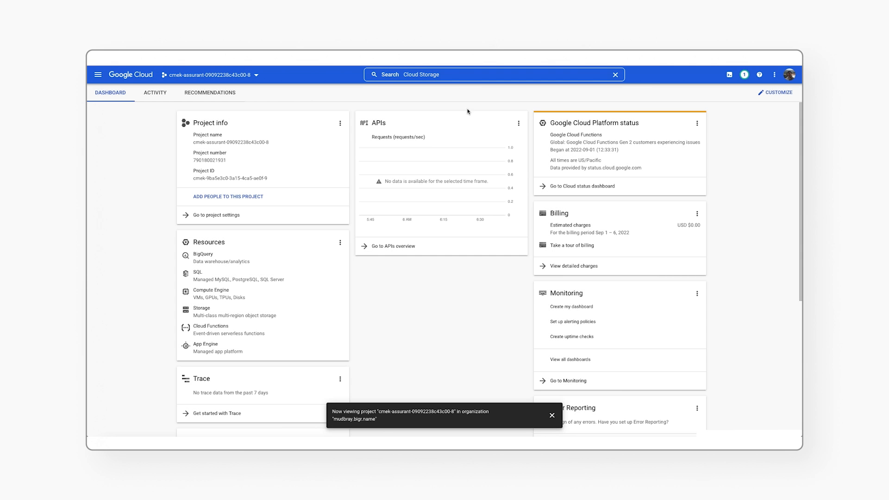
- Create the symmetric encrypt/decrypt key mykey in the mykeyring key ring
text(Key Management)
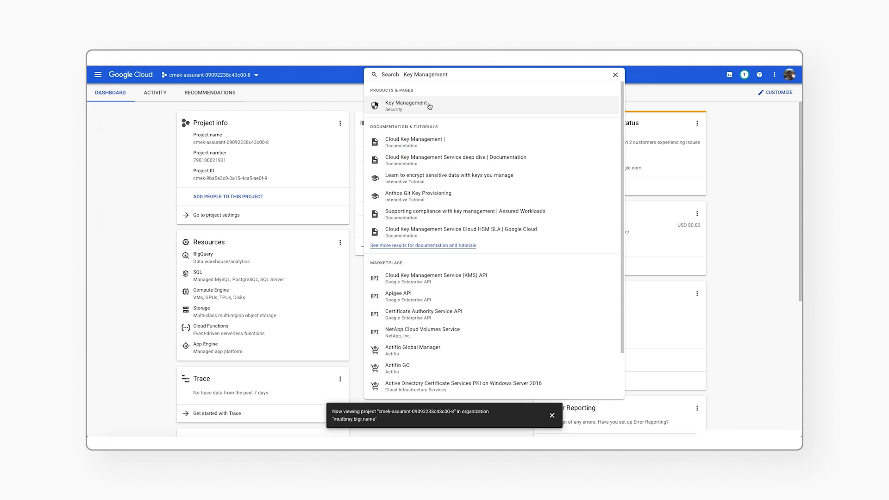
click(406, 104)
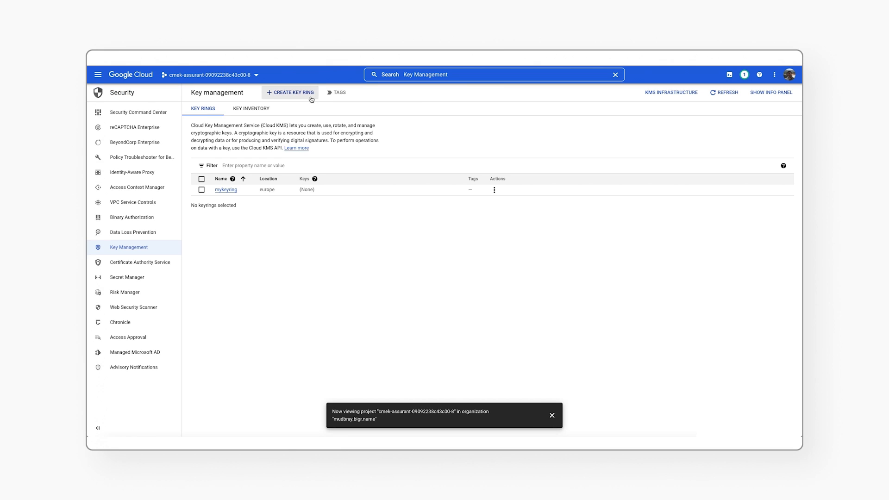
click(226, 189)
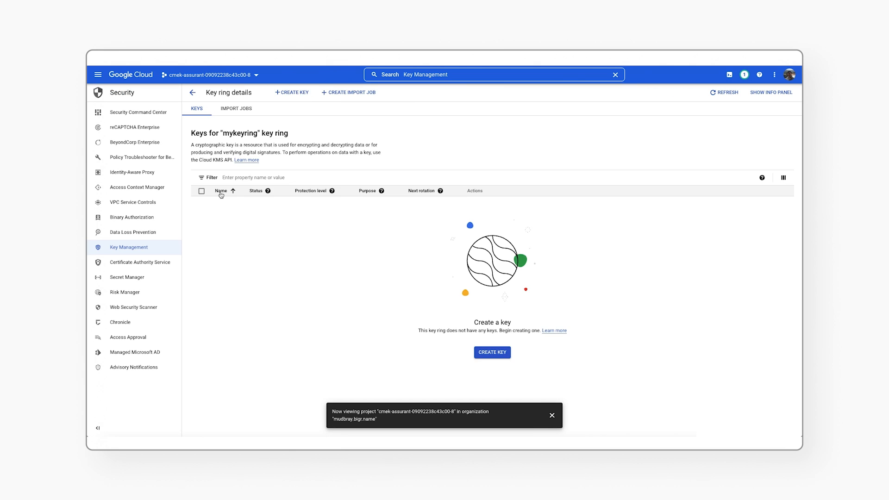
click(491, 351)
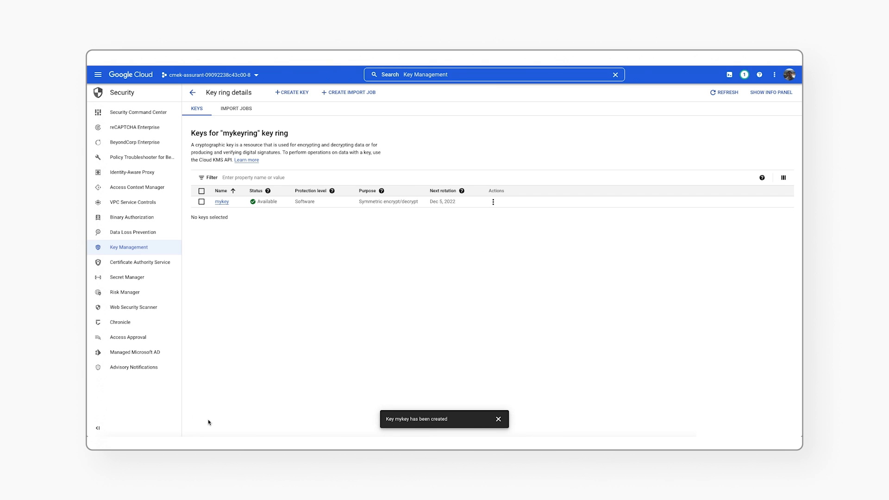
mouse_move(452, 299)
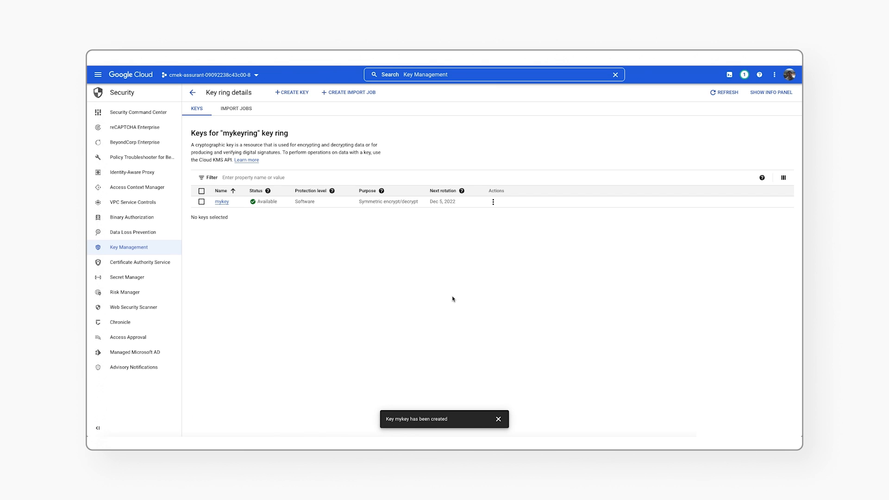
- Copy the resource name of mykey from its Actions menu
click(492, 202)
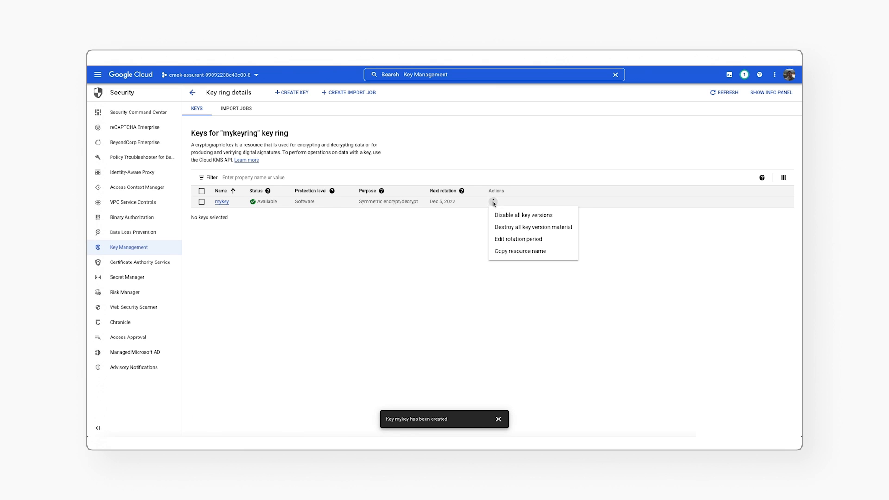
click(520, 250)
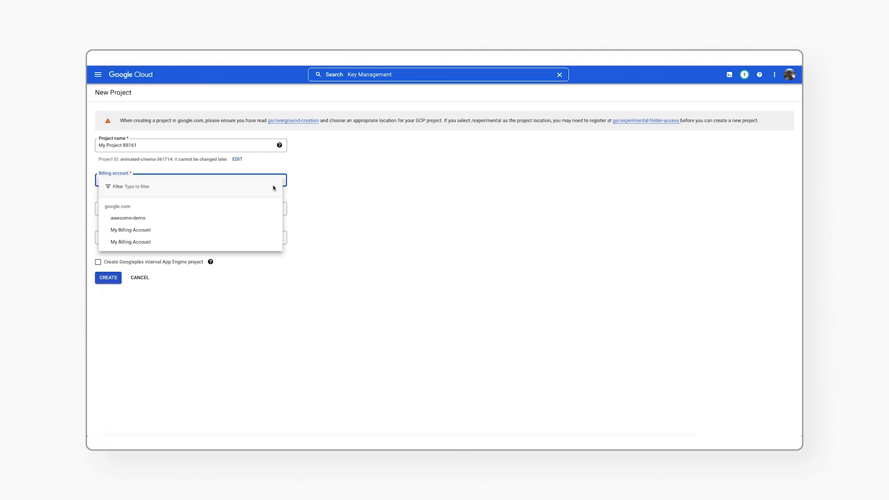
- Create My Project 88161 billed to My Billing Account and select it from Notifications
click(131, 230)
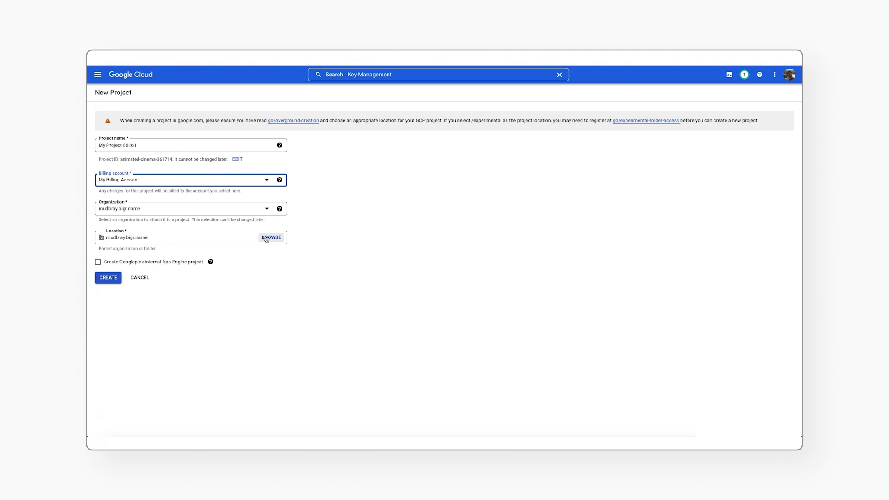
click(271, 237)
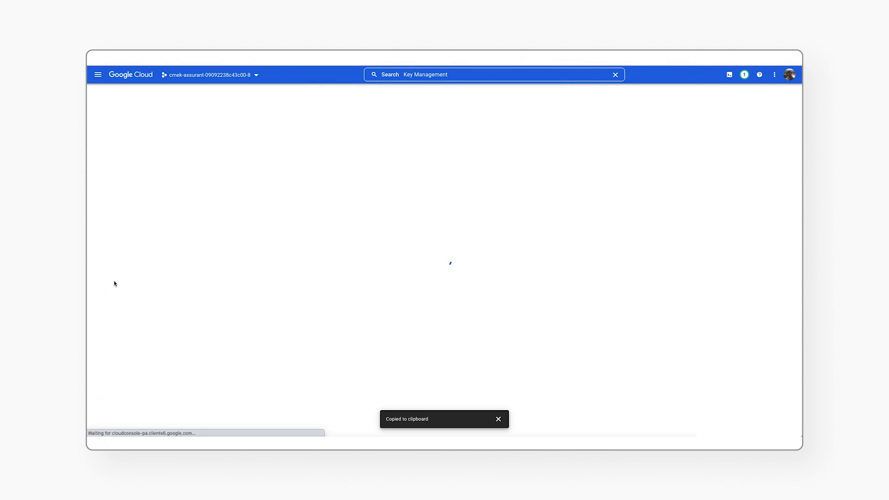
click(743, 74)
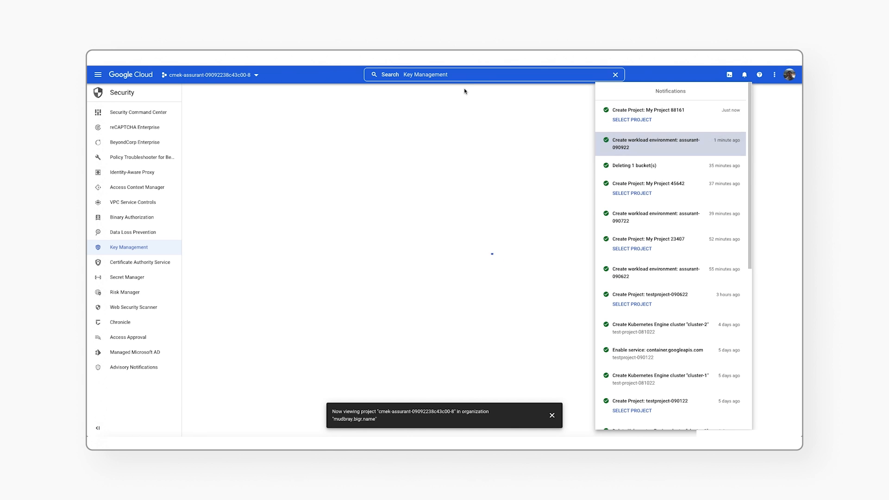
click(631, 119)
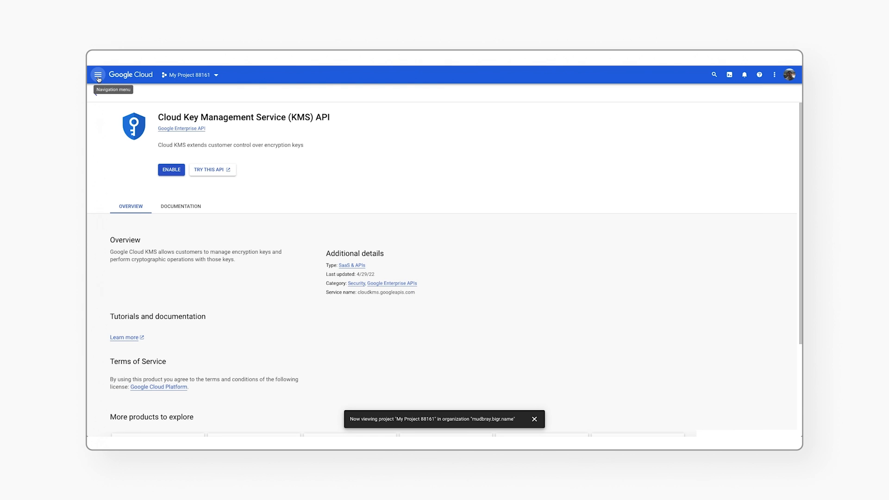
- Name the new bucket assured-workloads-bucket-090922, keeping EU multi-region, Standard class and uniform access
click(97, 74)
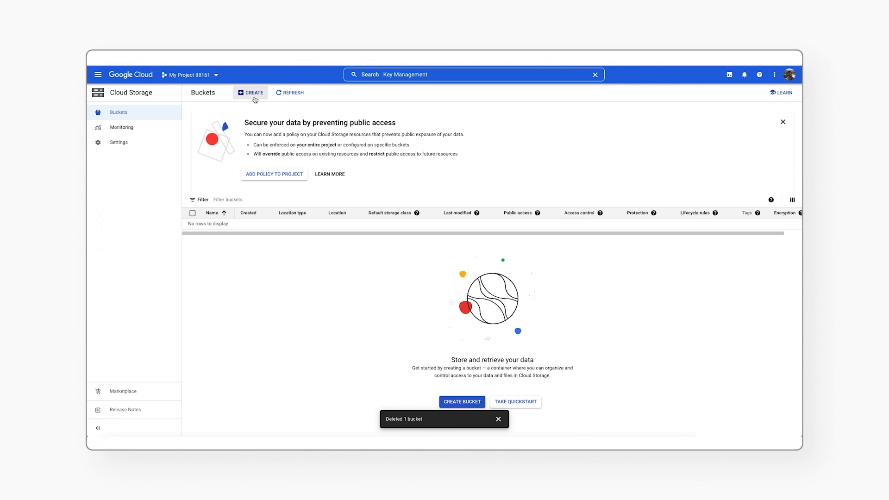
click(251, 92)
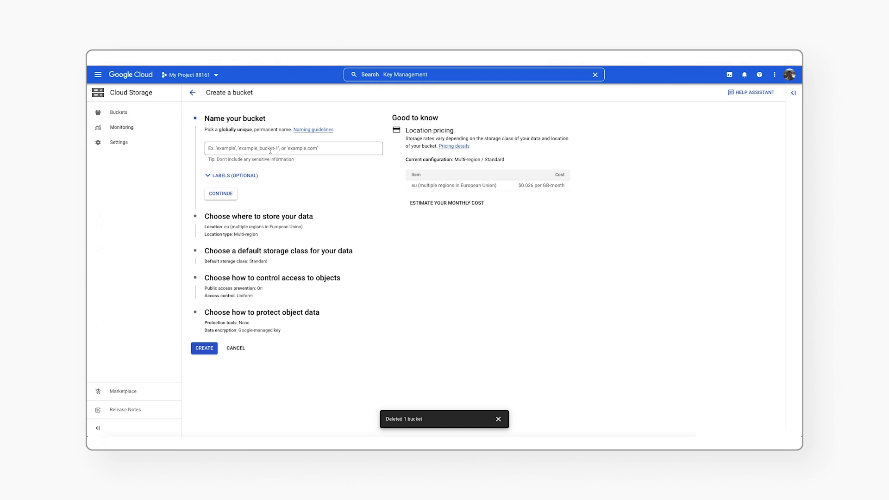
text(assured-workloads)
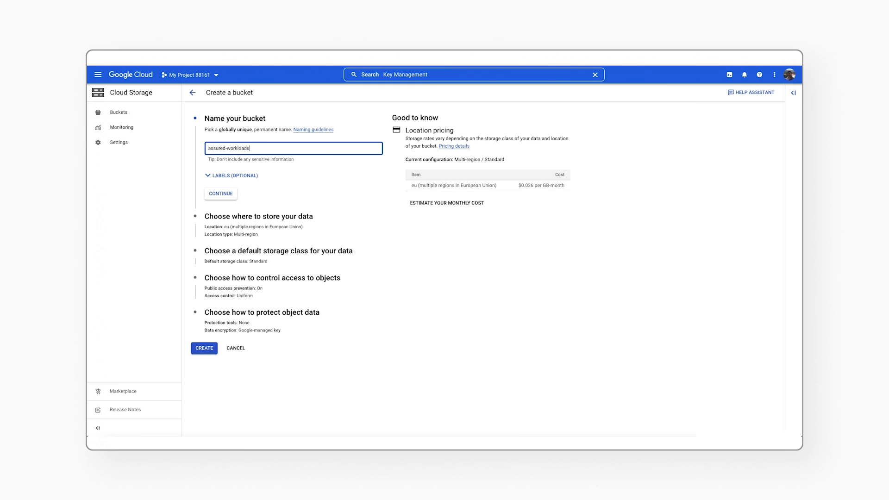
text(-bucket-0909)
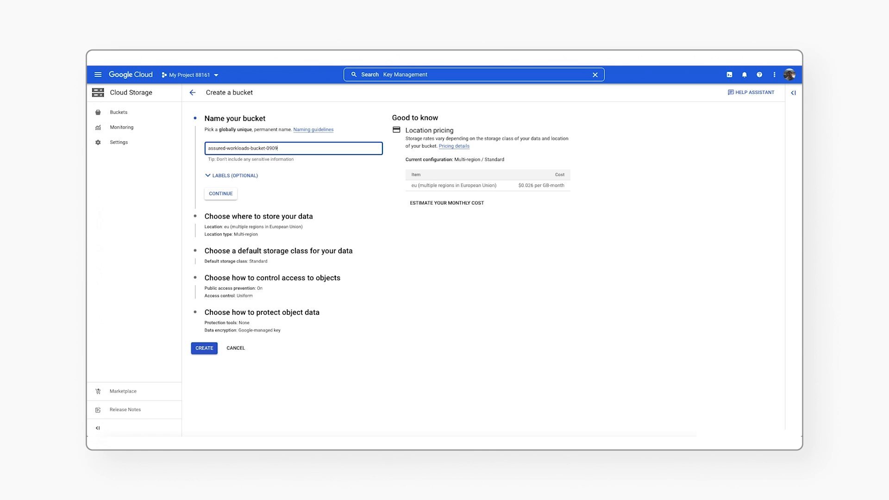
click(220, 194)
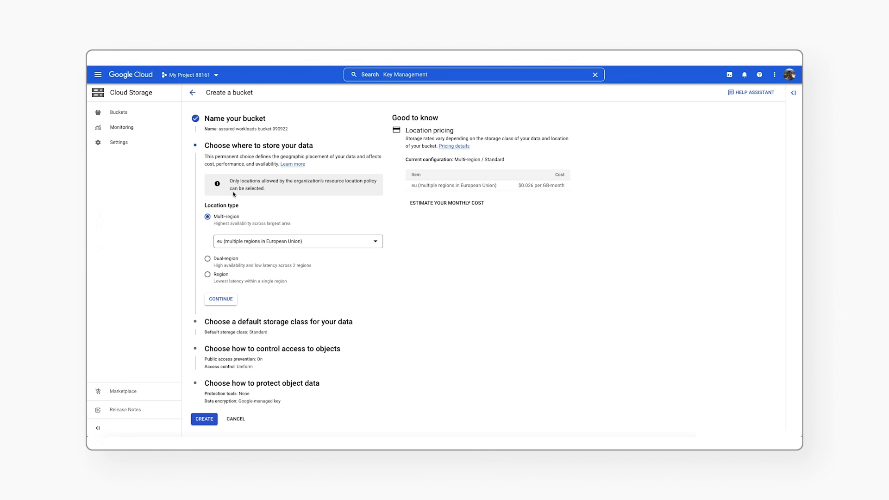
click(220, 299)
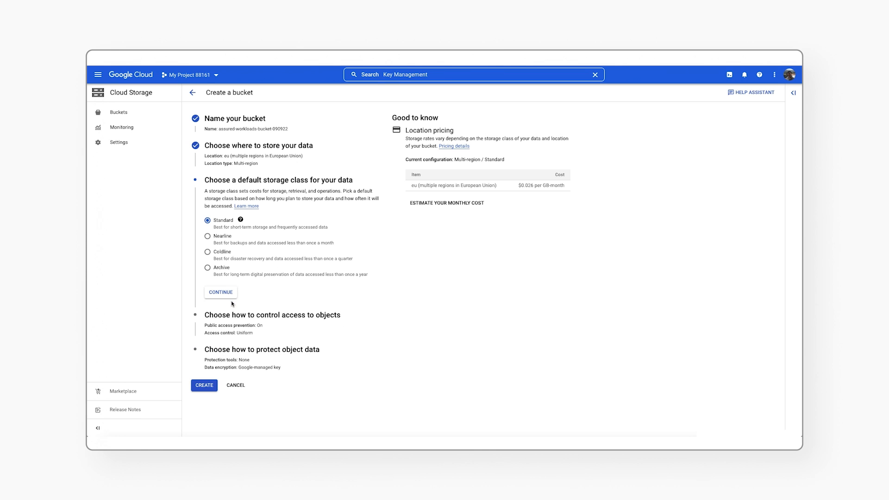
click(220, 292)
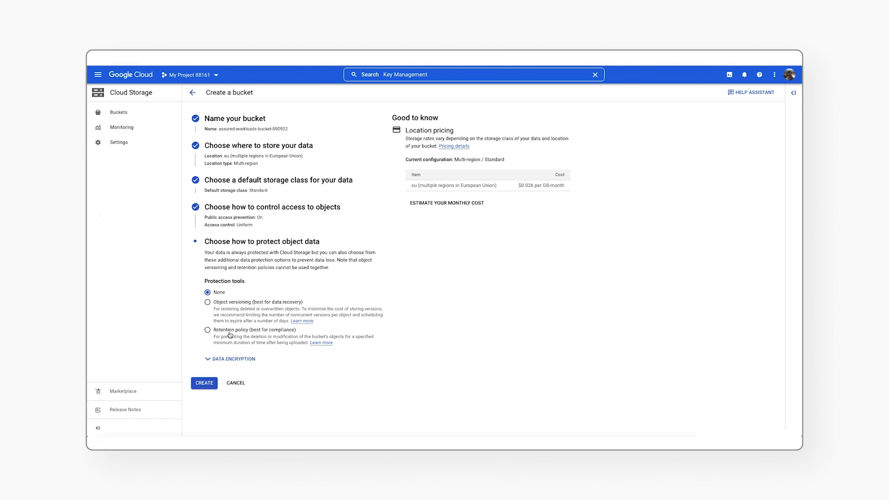
- Encrypt the bucket with customer-managed key mykey via its resource name and grant the service account permission
click(230, 358)
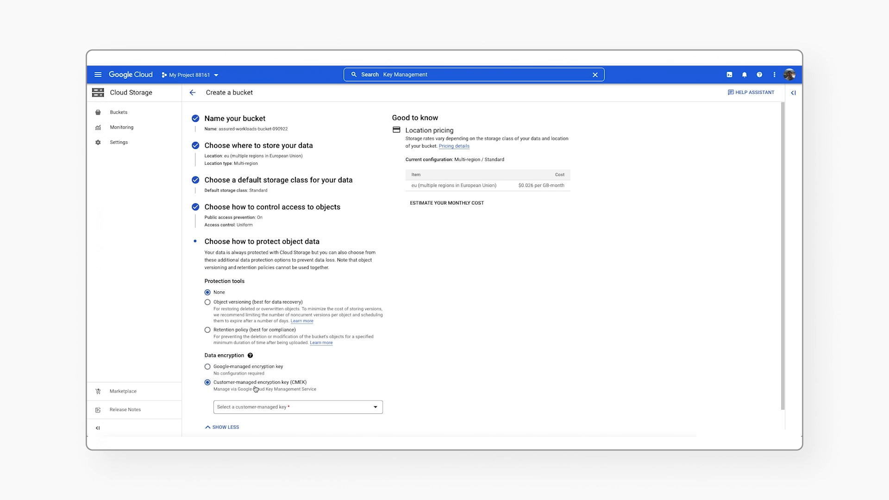
click(297, 407)
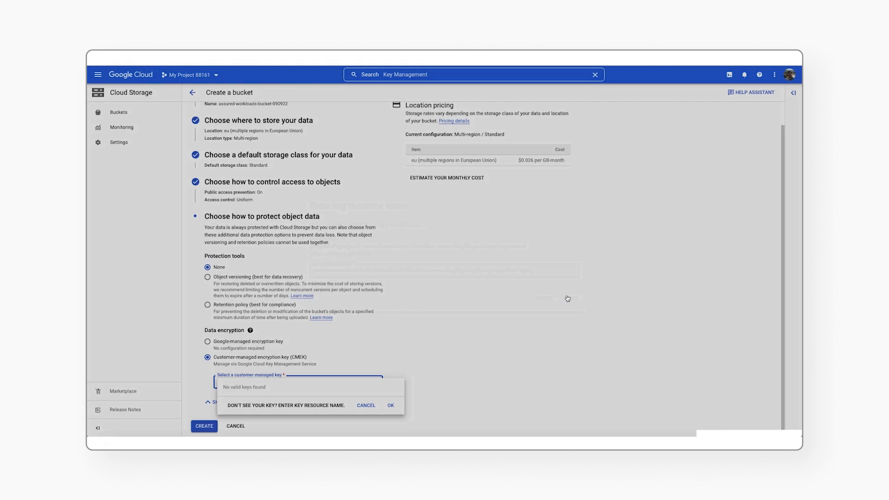
click(389, 405)
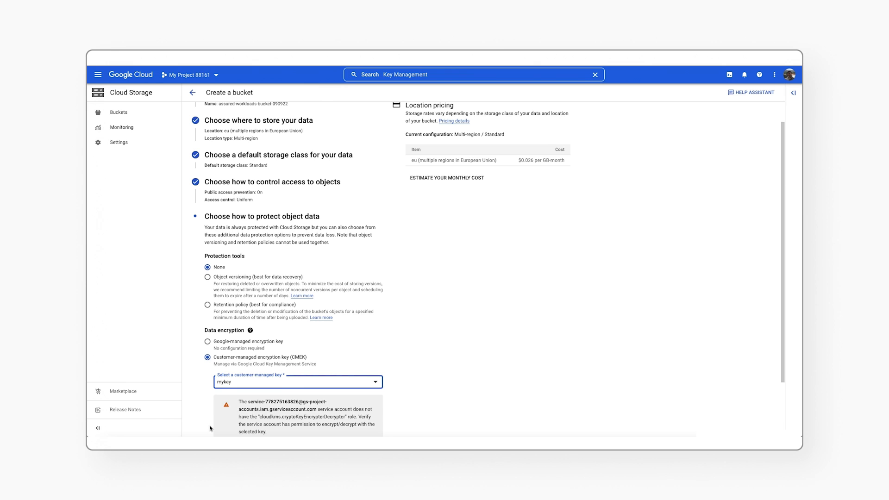
scroll(down, 3)
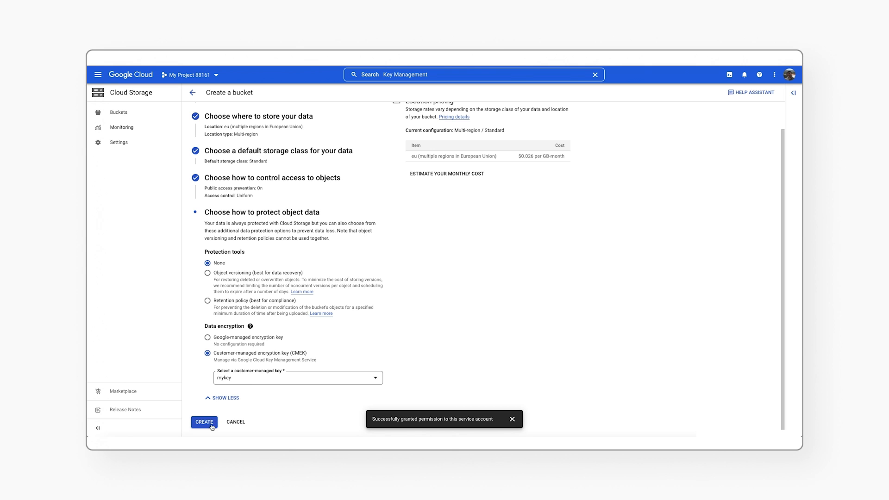
- Create the bucket, confirm public access prevention, and view its empty details page
click(204, 422)
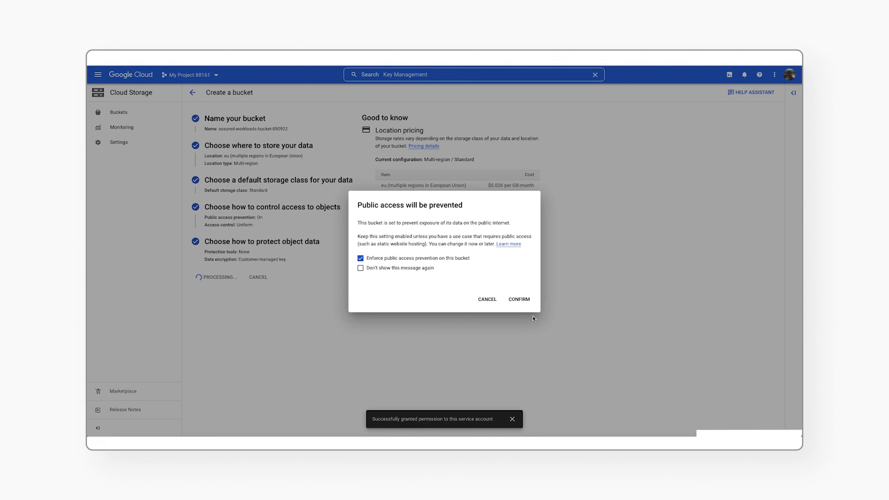
click(517, 299)
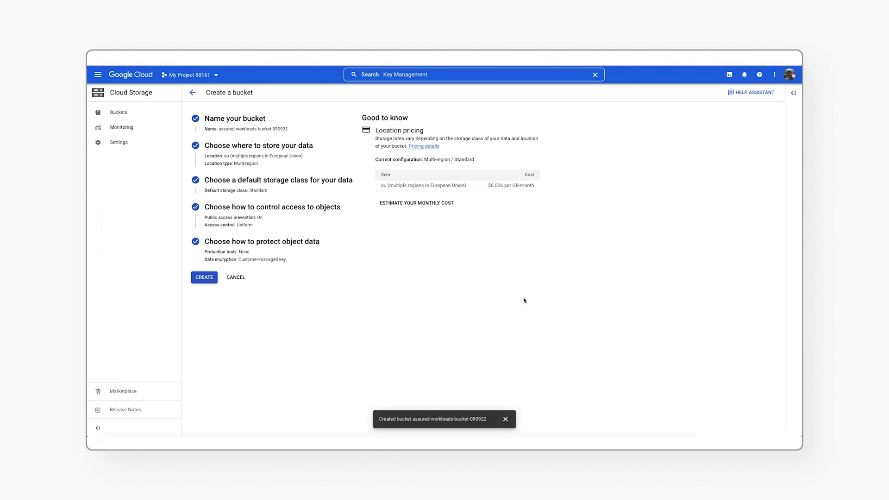
click(203, 277)
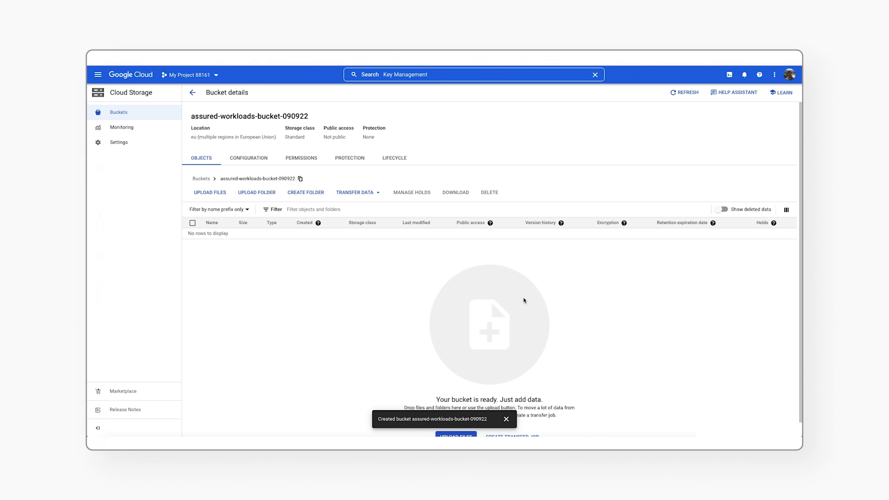
click(505, 418)
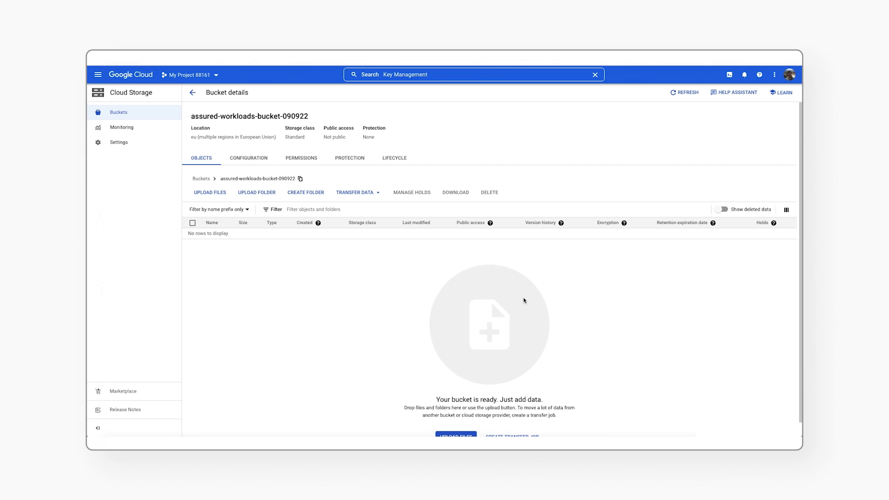